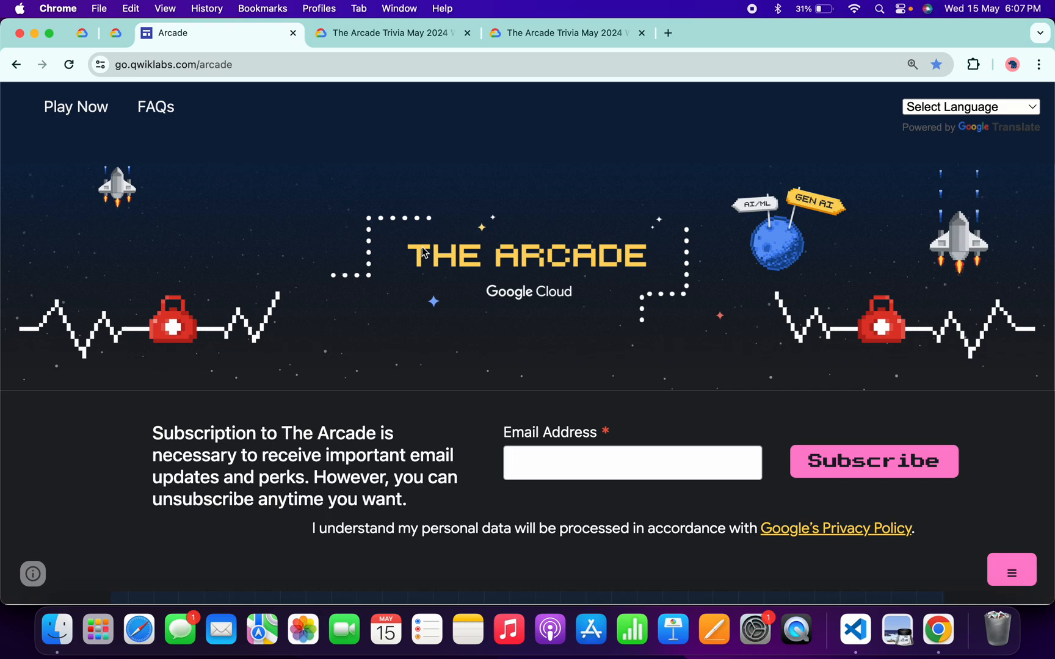
- Scroll the Arcade page down to the May 2024 trivia week cards with their access codes
scroll(down, 3)
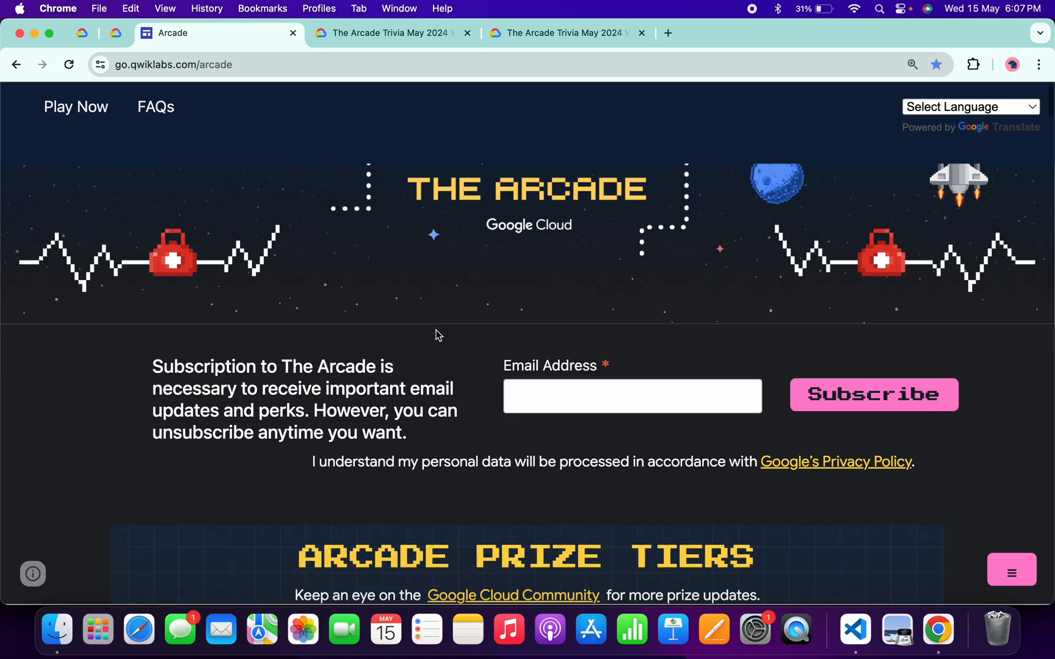
scroll(down, 3)
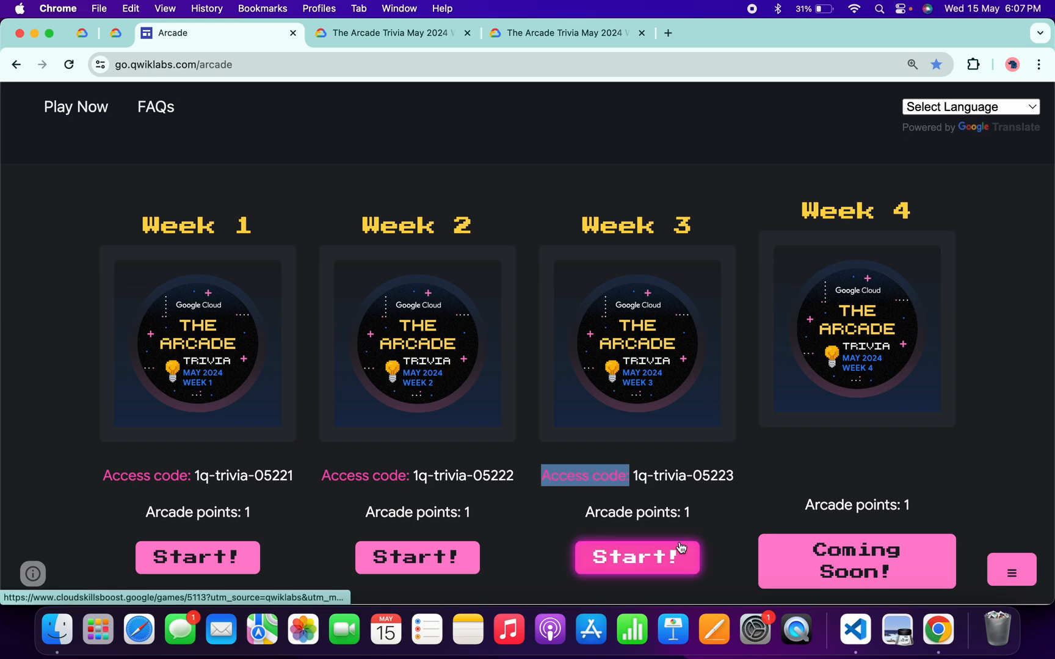
- Start the Week 3 trivia game and scroll to its module's list of four labs
click(637, 556)
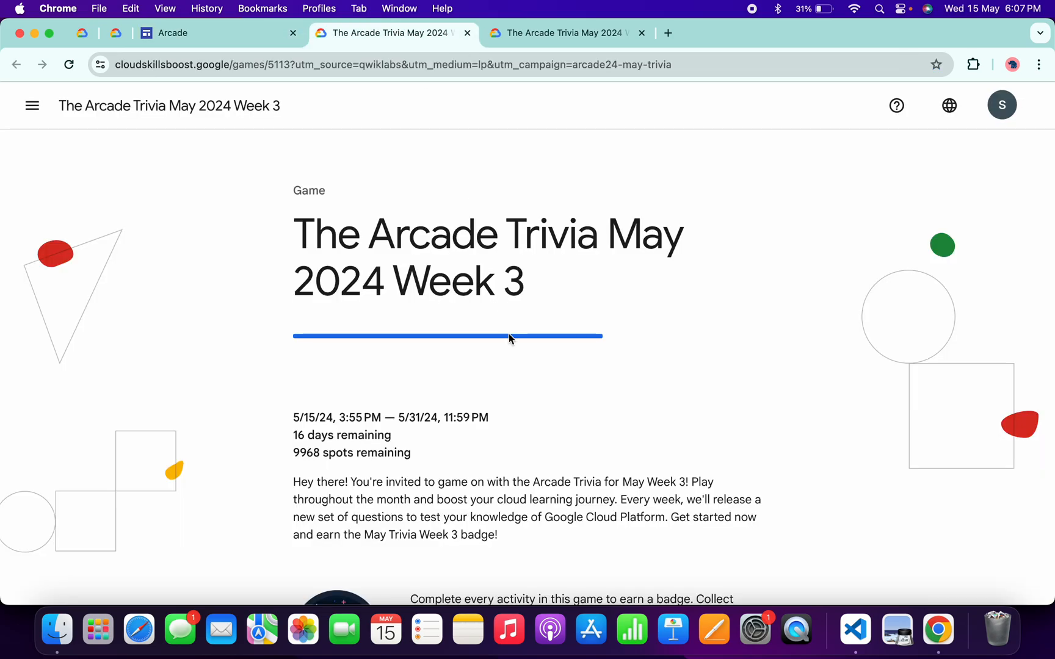
scroll(down, 3)
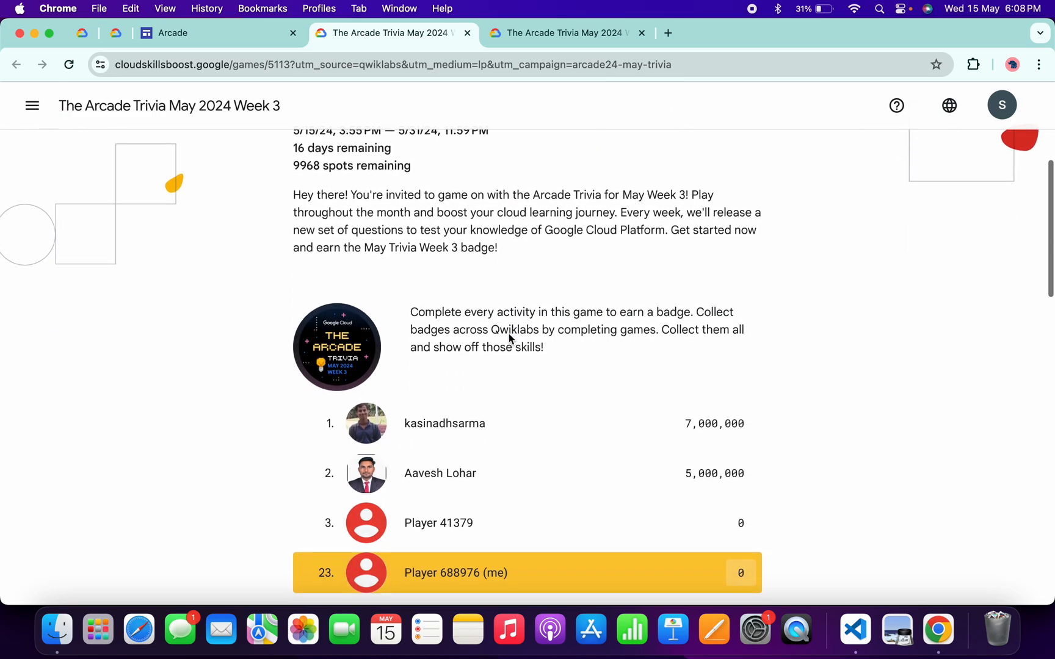
scroll(down, 3)
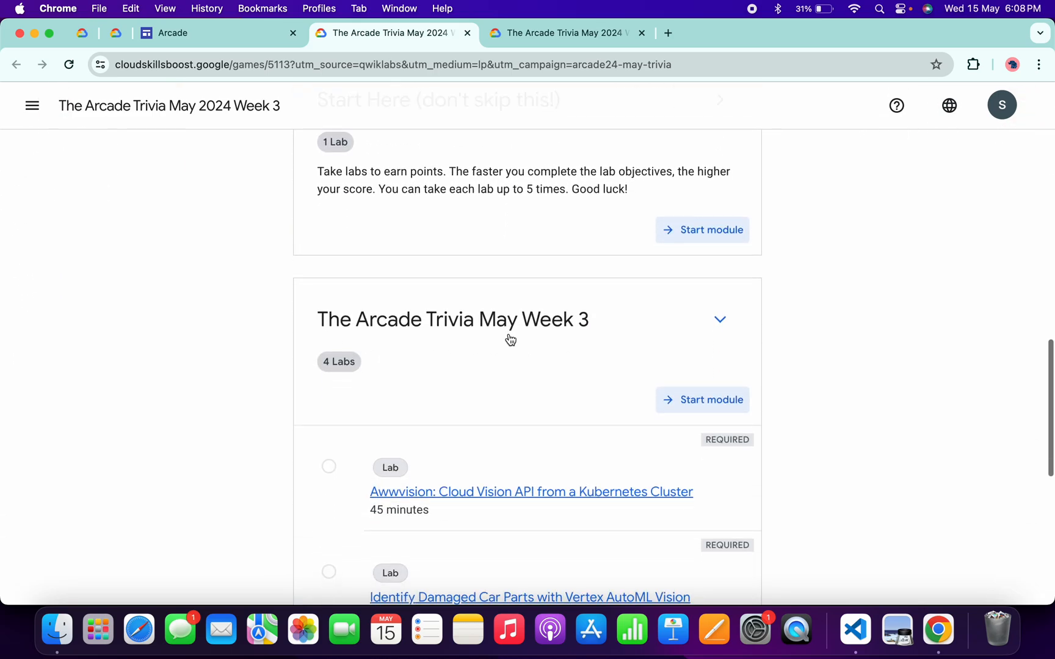
scroll(down, 3)
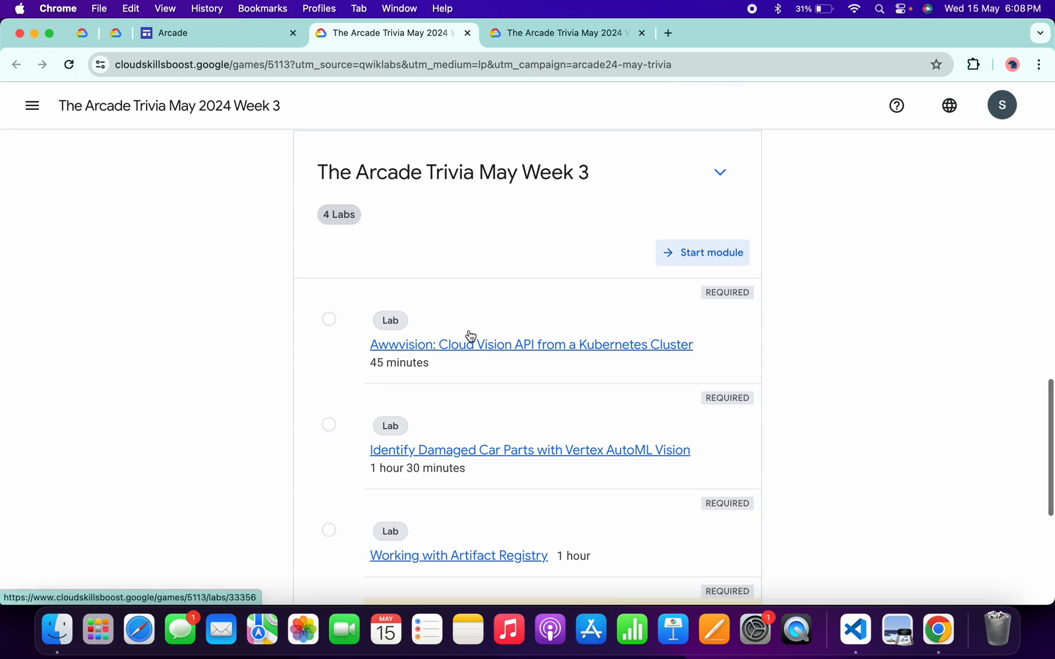
mouse_move(472, 448)
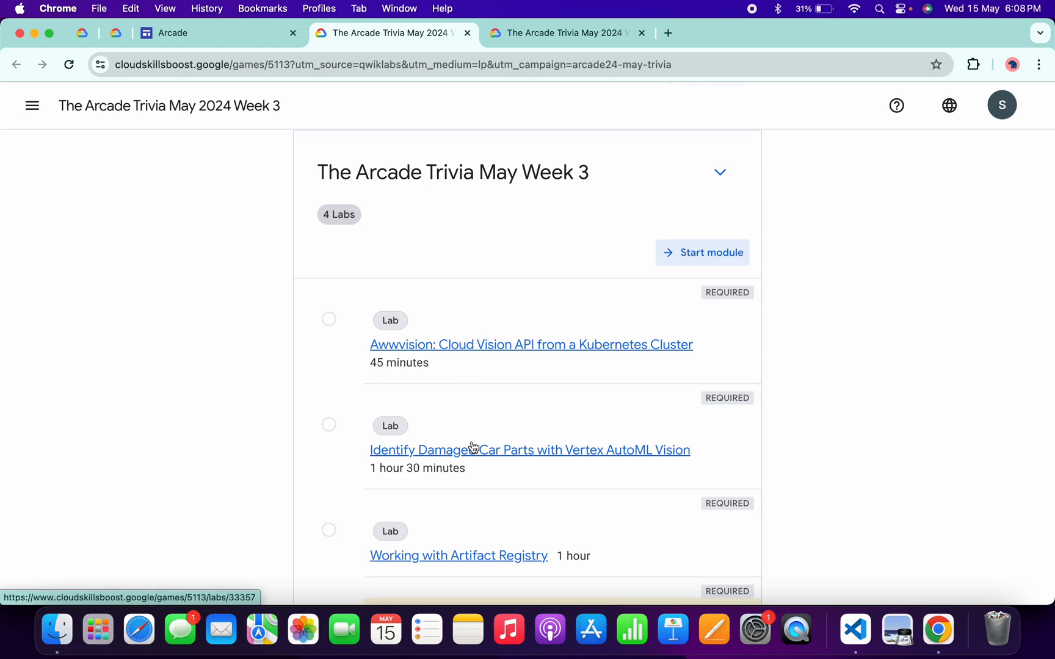
mouse_move(474, 448)
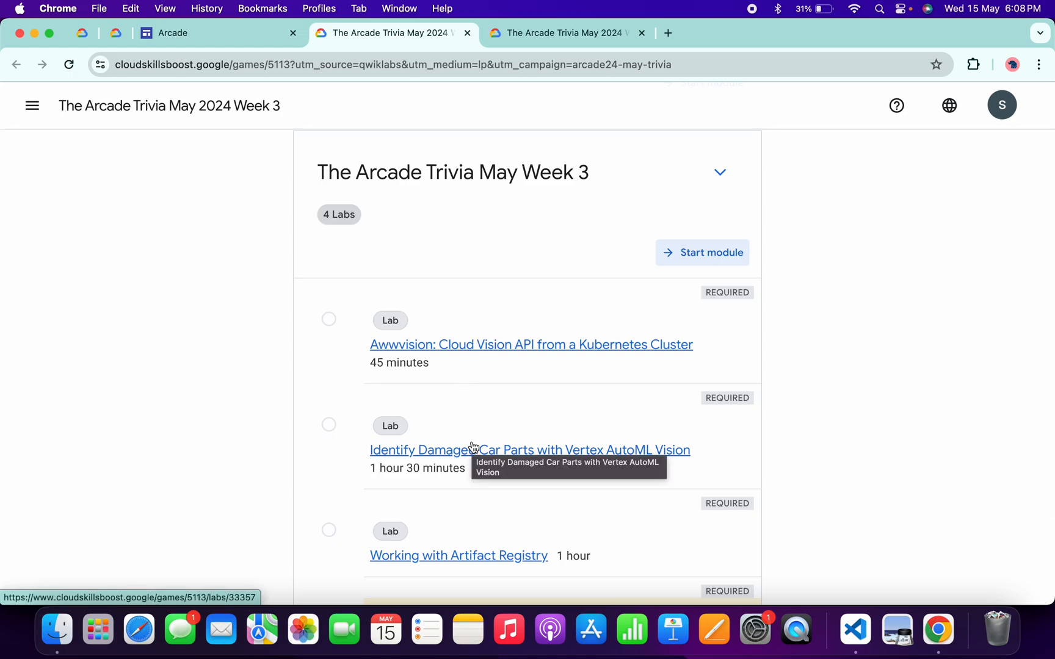
scroll(down, 3)
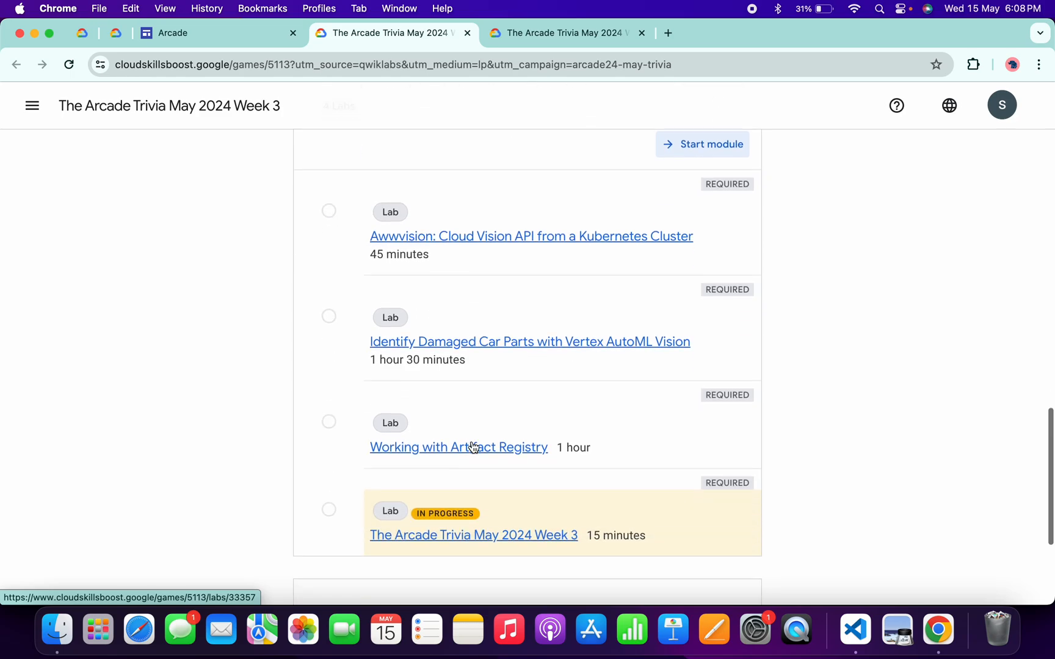
scroll(down, 3)
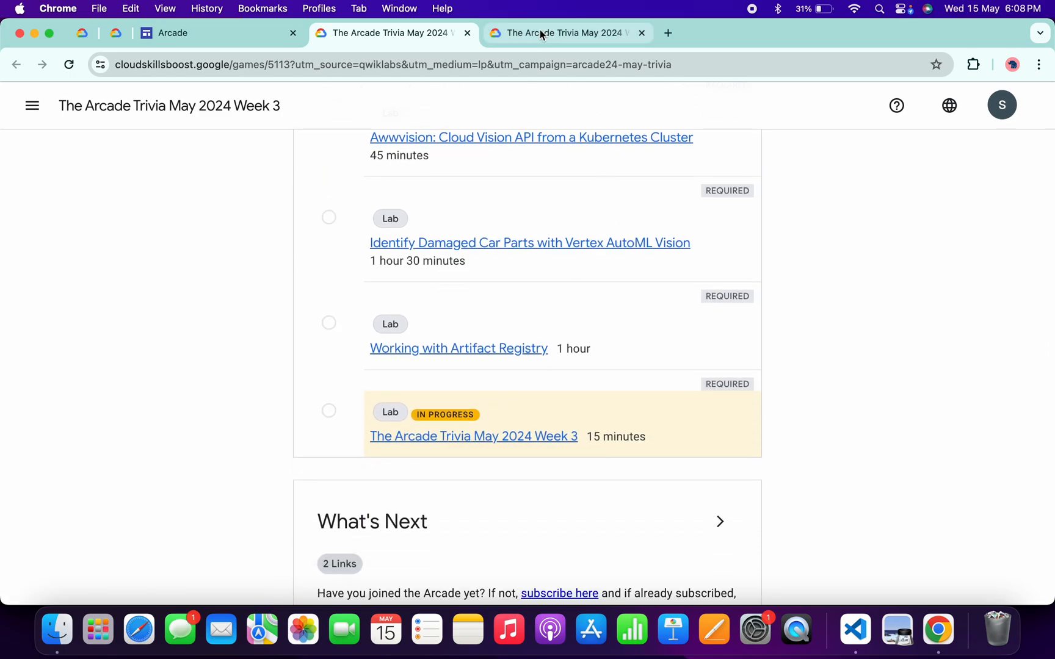
- In the Week 3 lab quiz, answer kubectl cluster-info for question 1 and Cloud Vision API for question 2
click(474, 437)
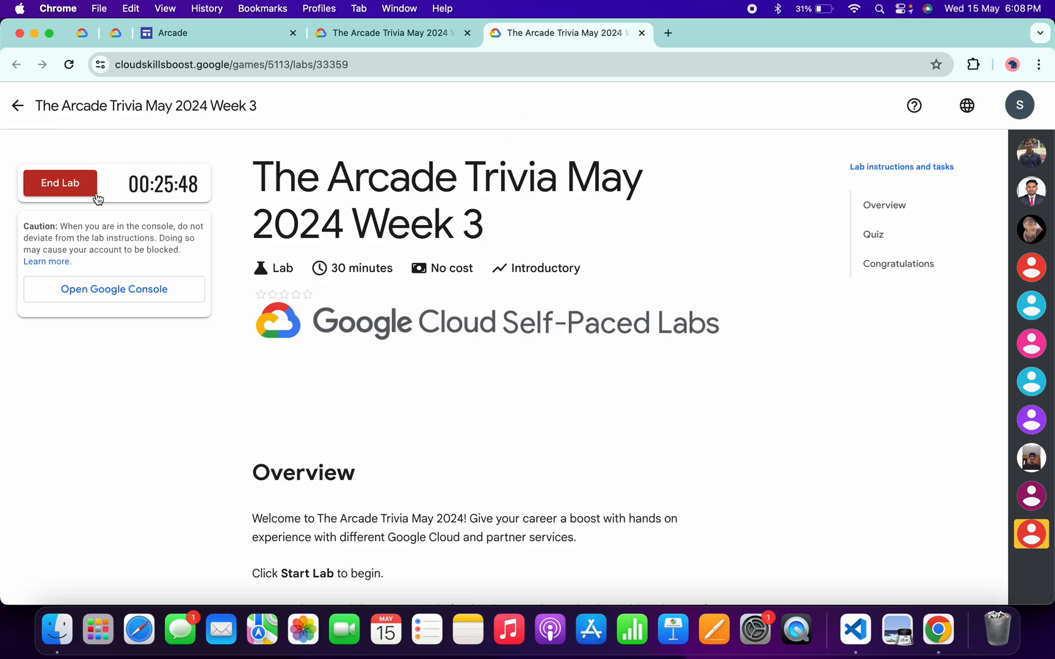
scroll(down, 3)
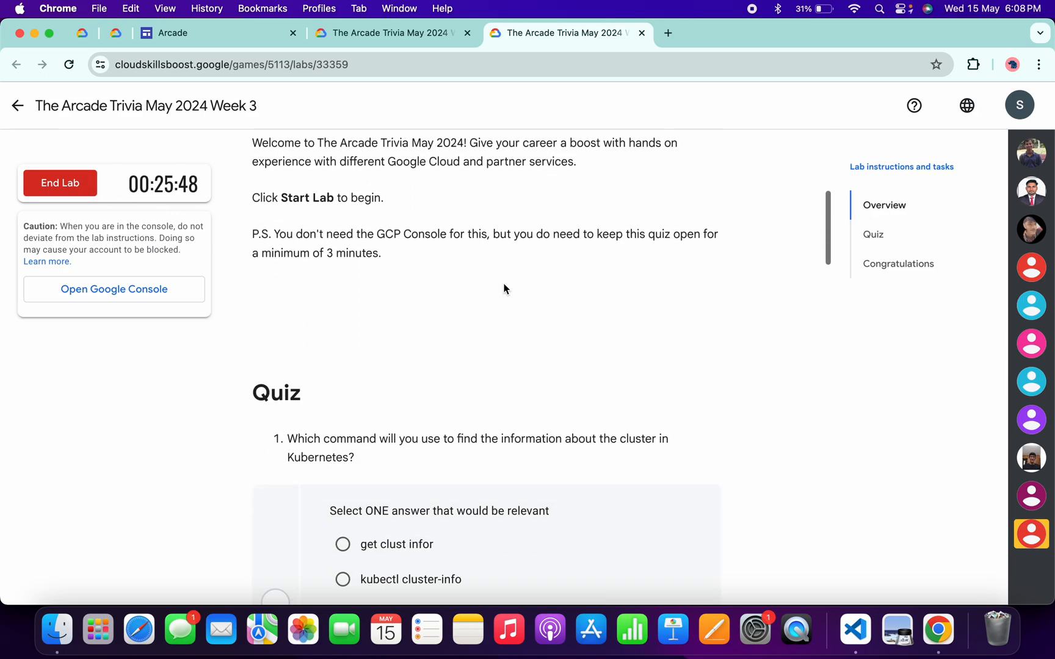
scroll(down, 3)
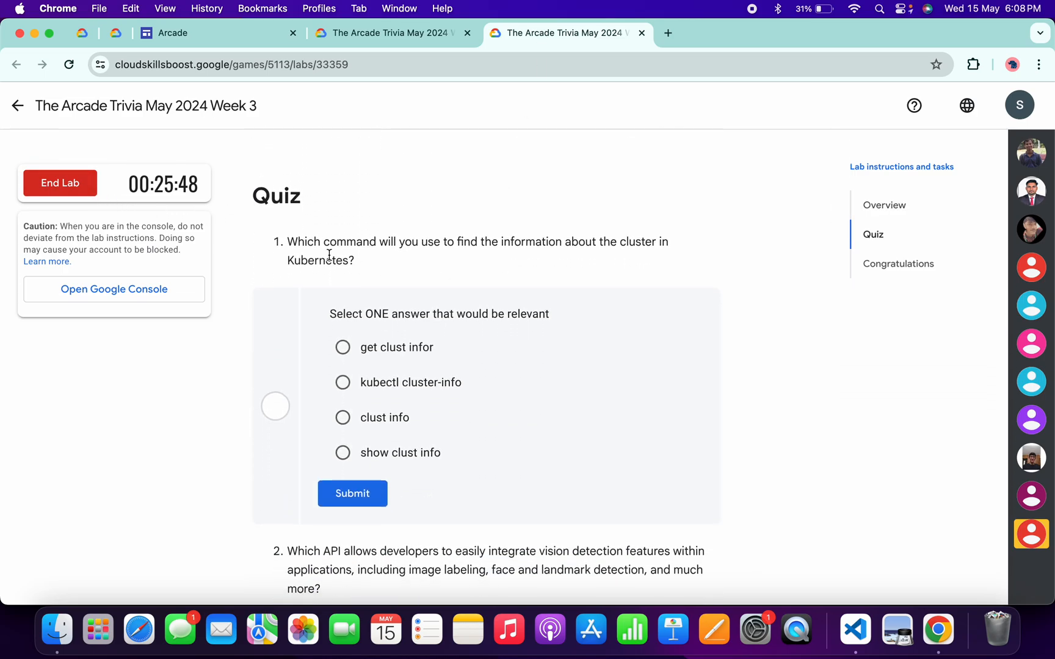
mouse_move(351, 374)
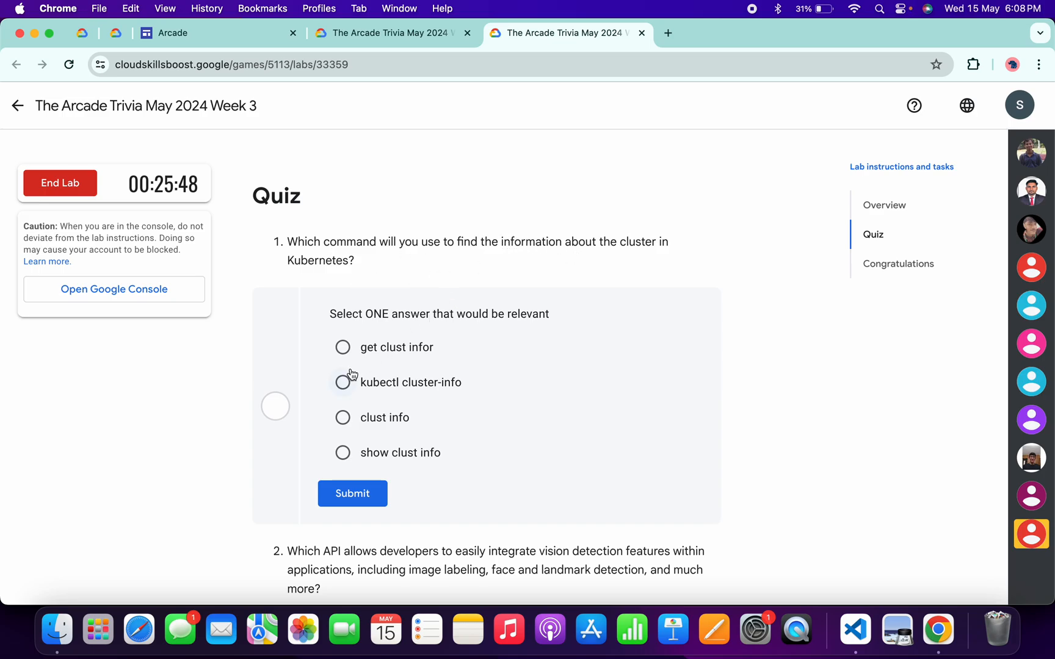
click(342, 382)
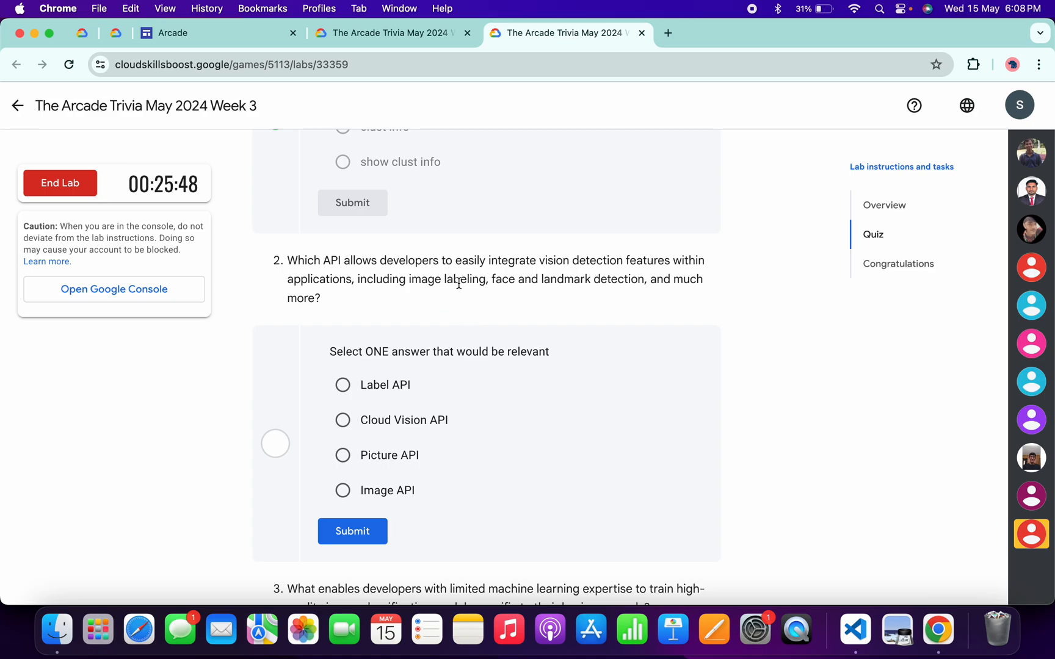
click(342, 420)
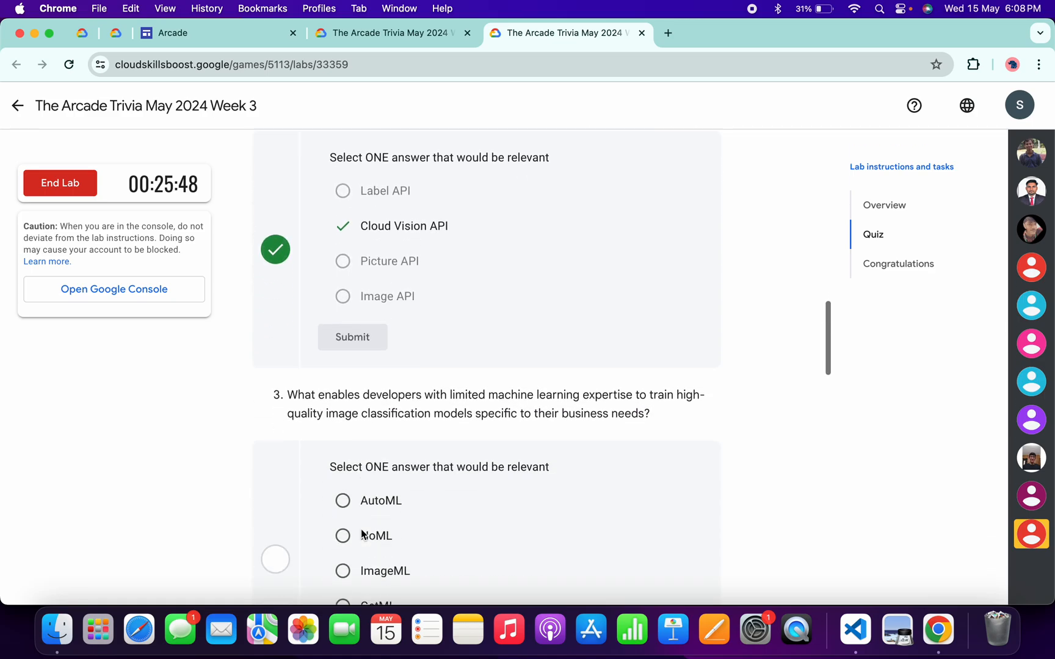
- Answer questions 3-6 with AutoML, gsutil cp, Artifact Registry and docker push, submitting each
scroll(down, 3)
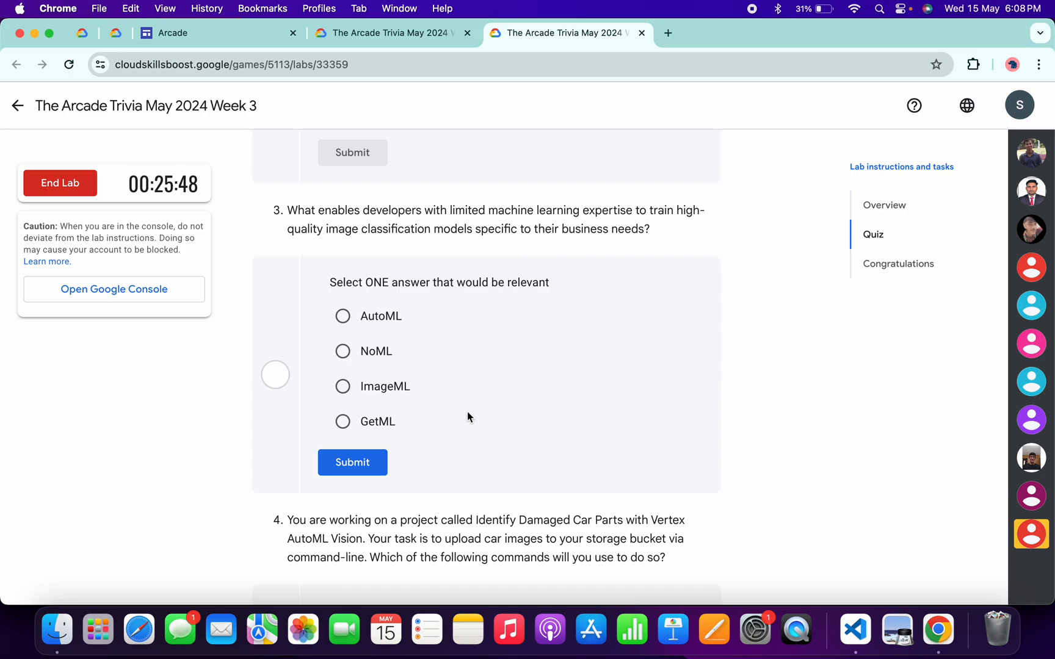
click(342, 316)
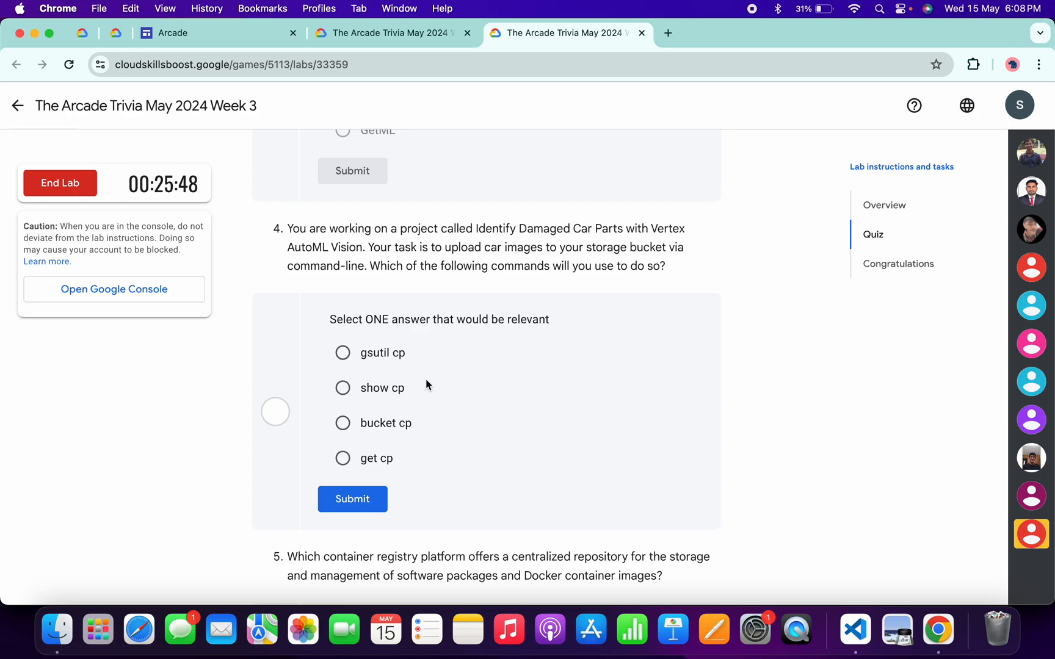
click(342, 353)
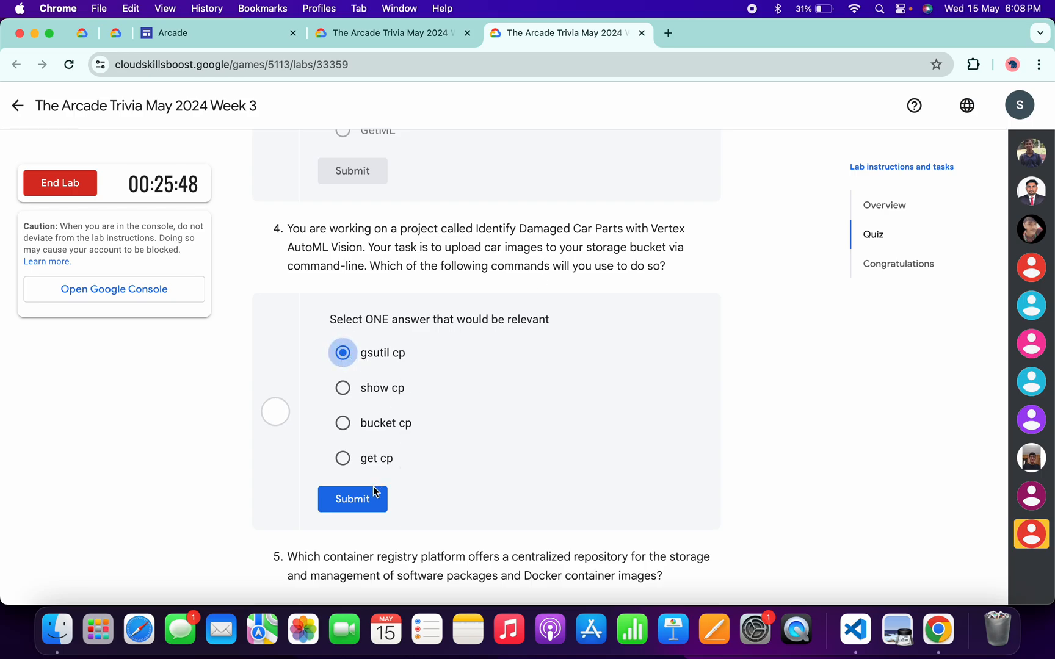
click(353, 500)
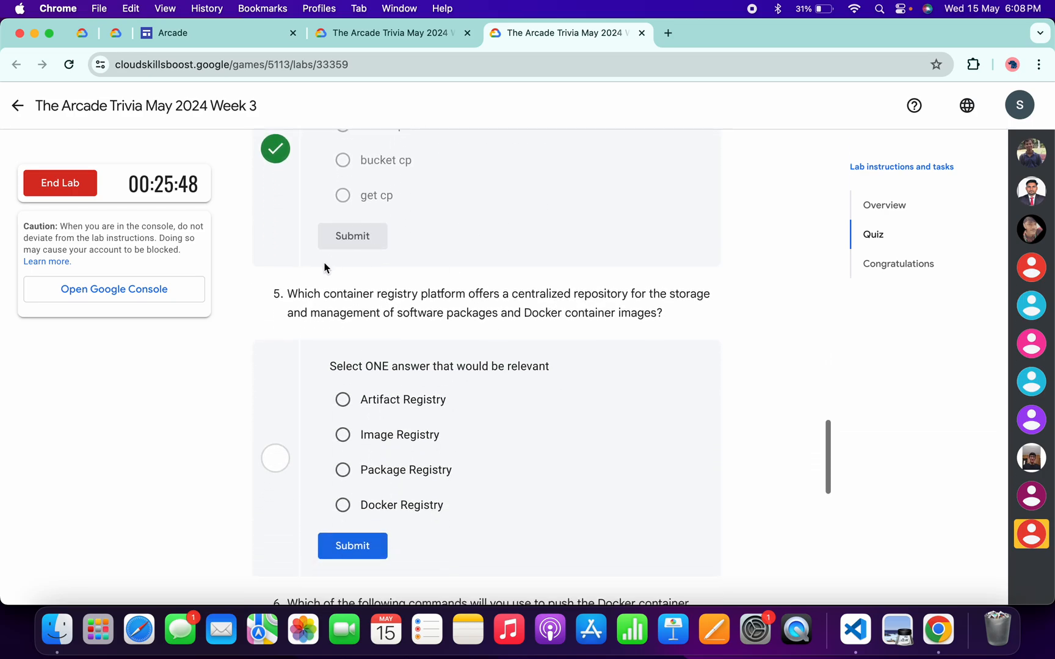
click(342, 399)
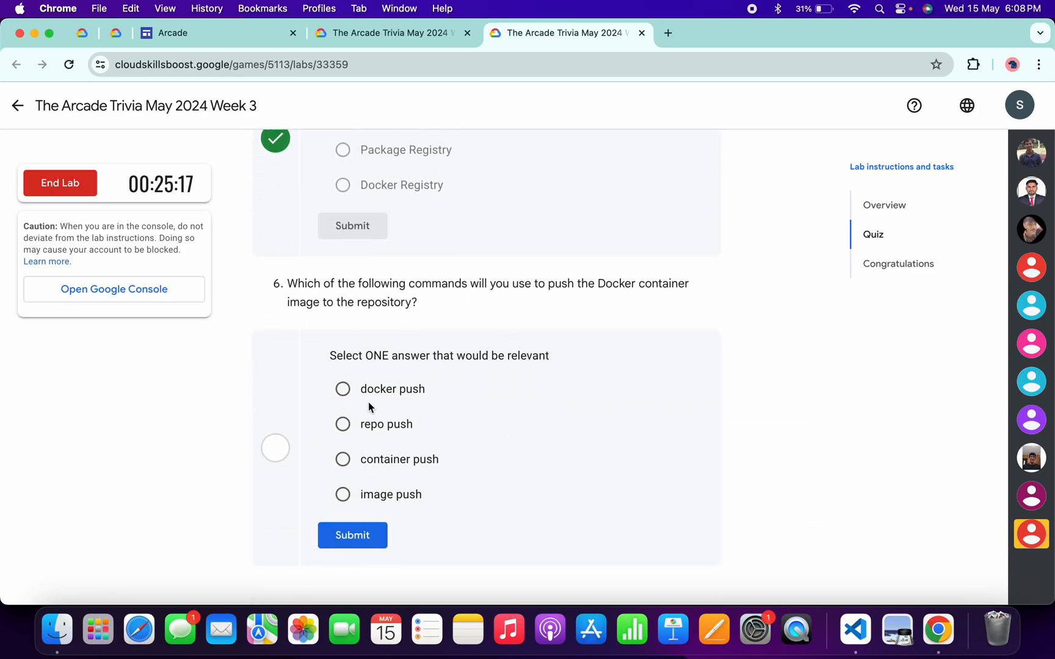
click(342, 390)
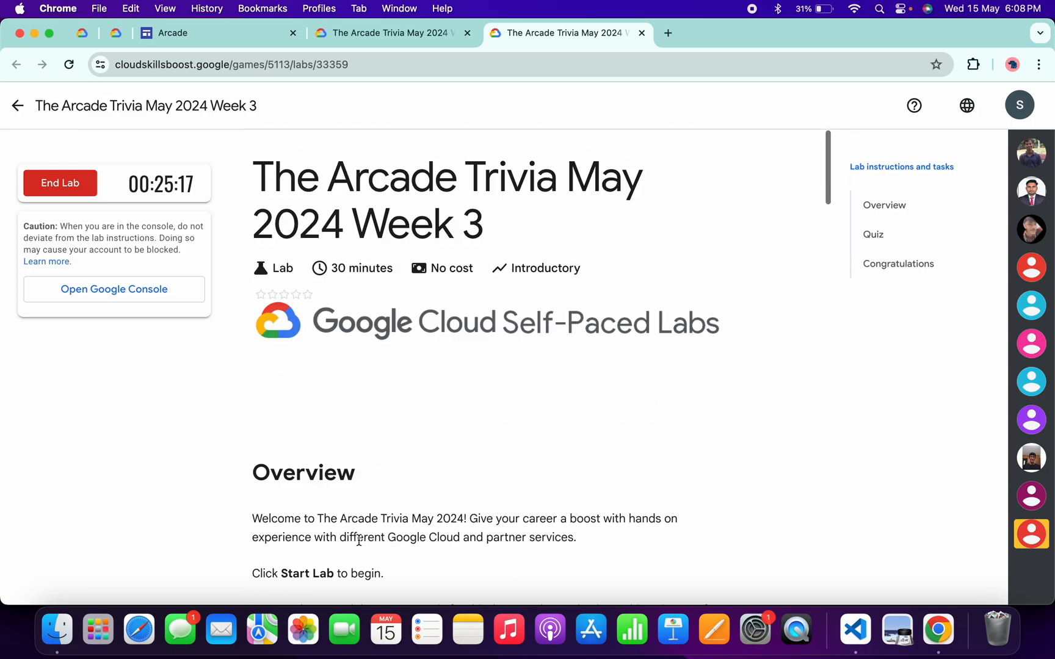
- Scroll to the Overview and highlight the three-minute minimum note
scroll(down, 3)
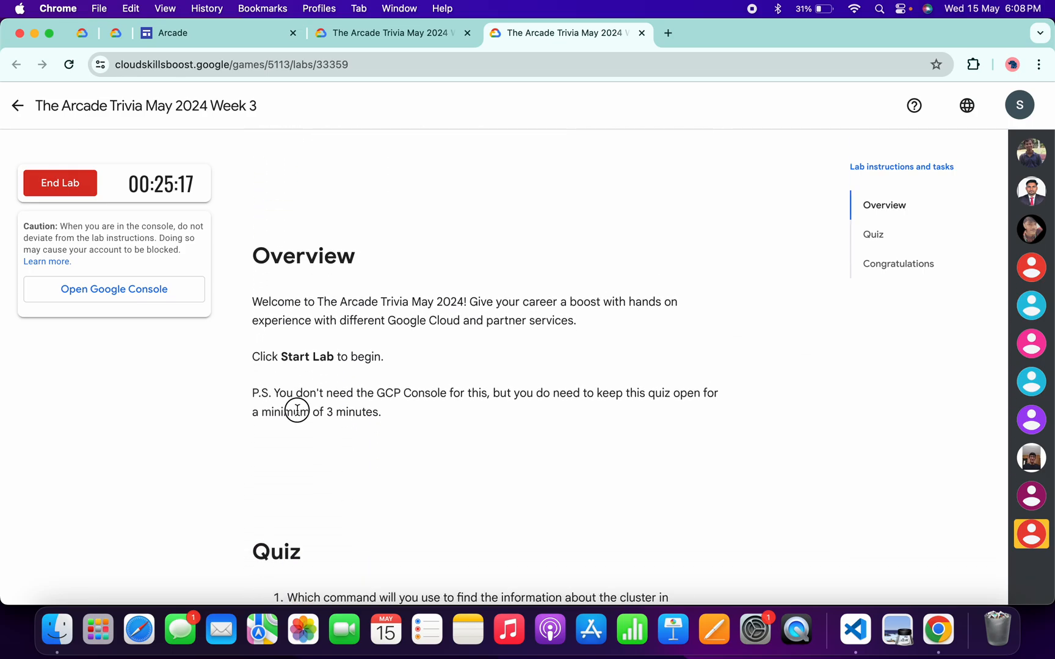
drag(299, 411, 379, 412)
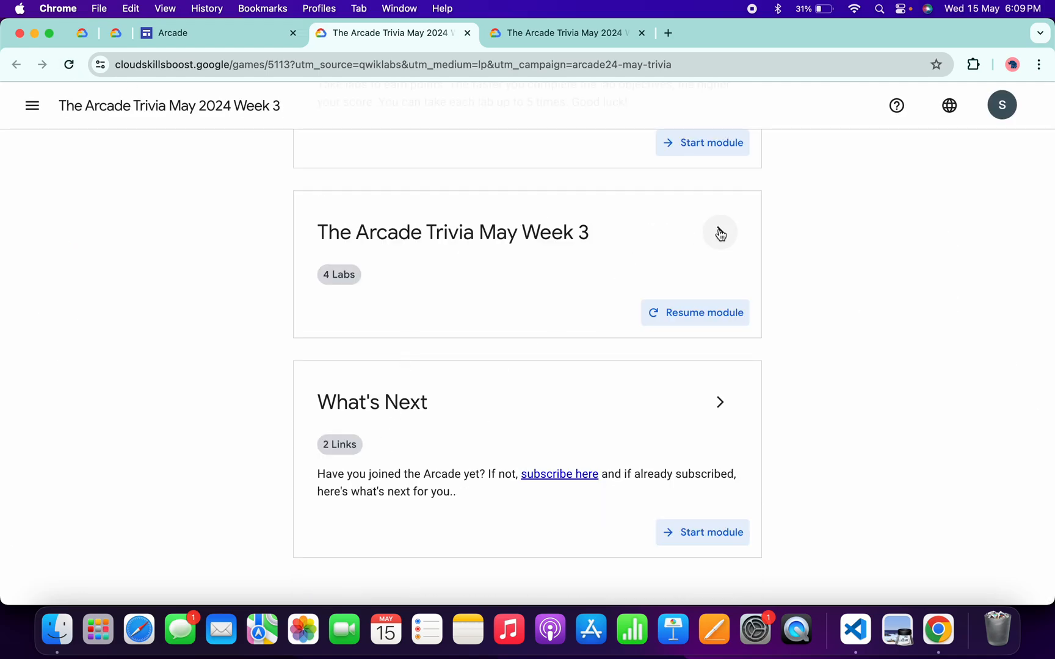
- Expand the Week 3 module to check the trivia lab's green tick, then return to the lab
click(720, 233)
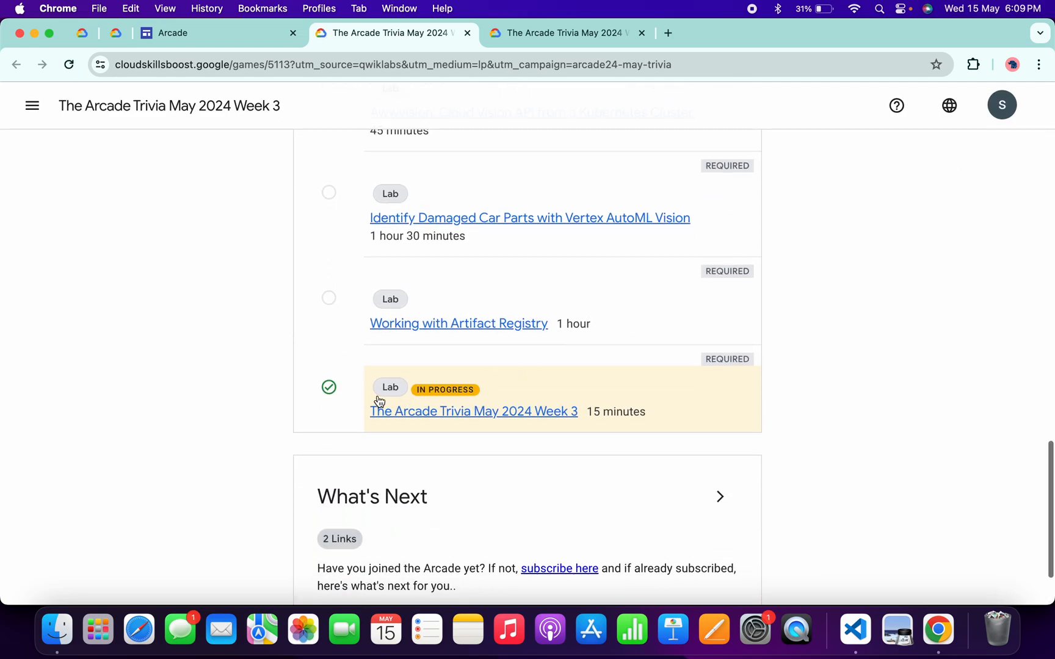
mouse_move(353, 379)
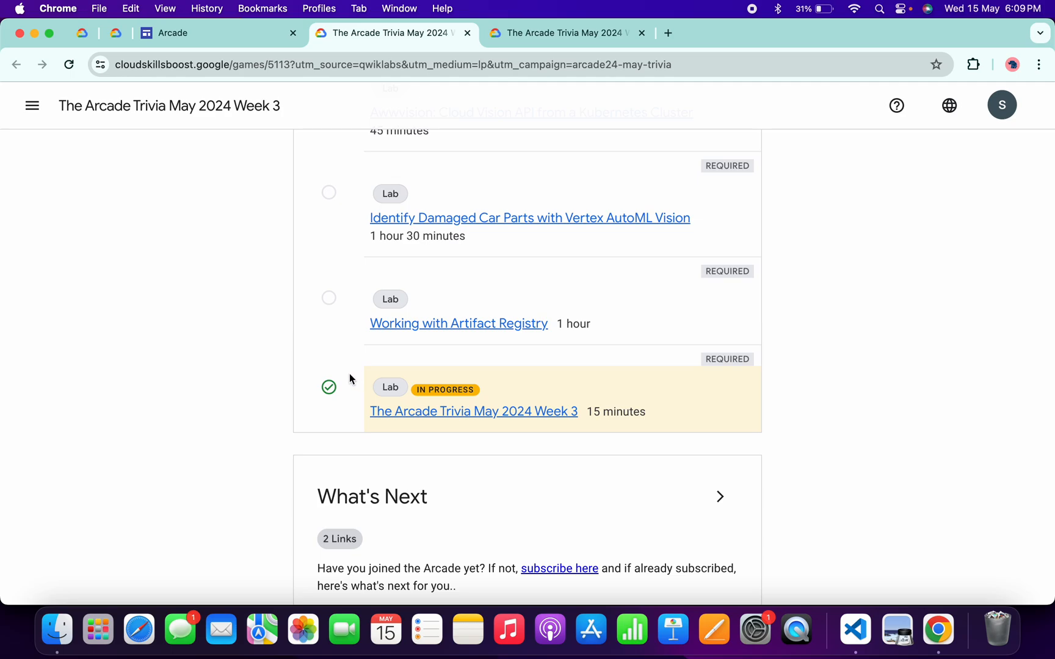
mouse_move(606, 118)
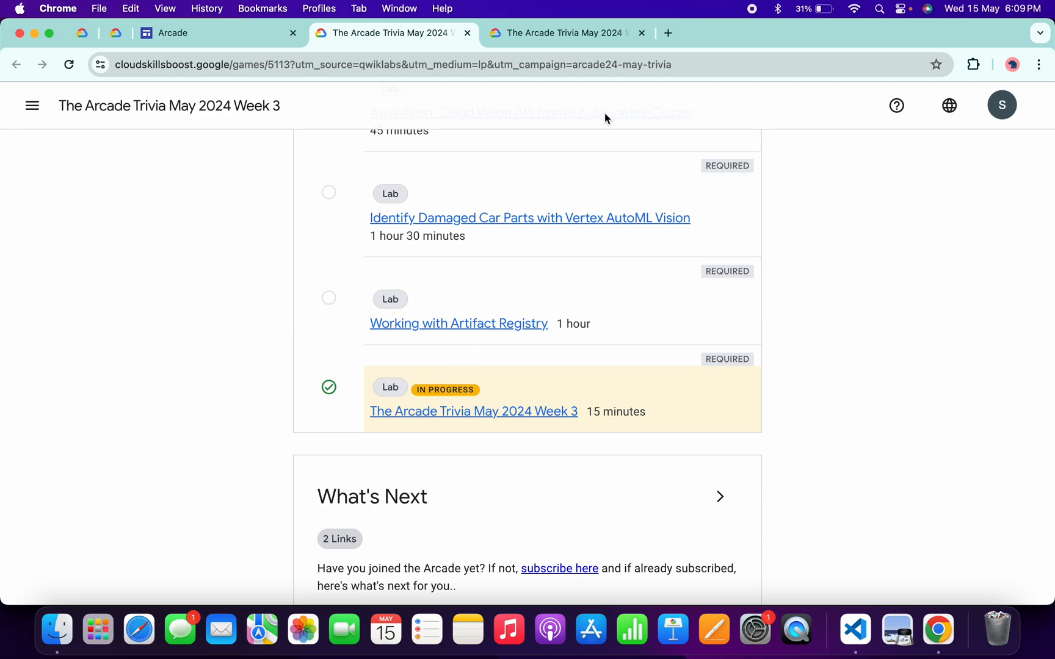
click(474, 412)
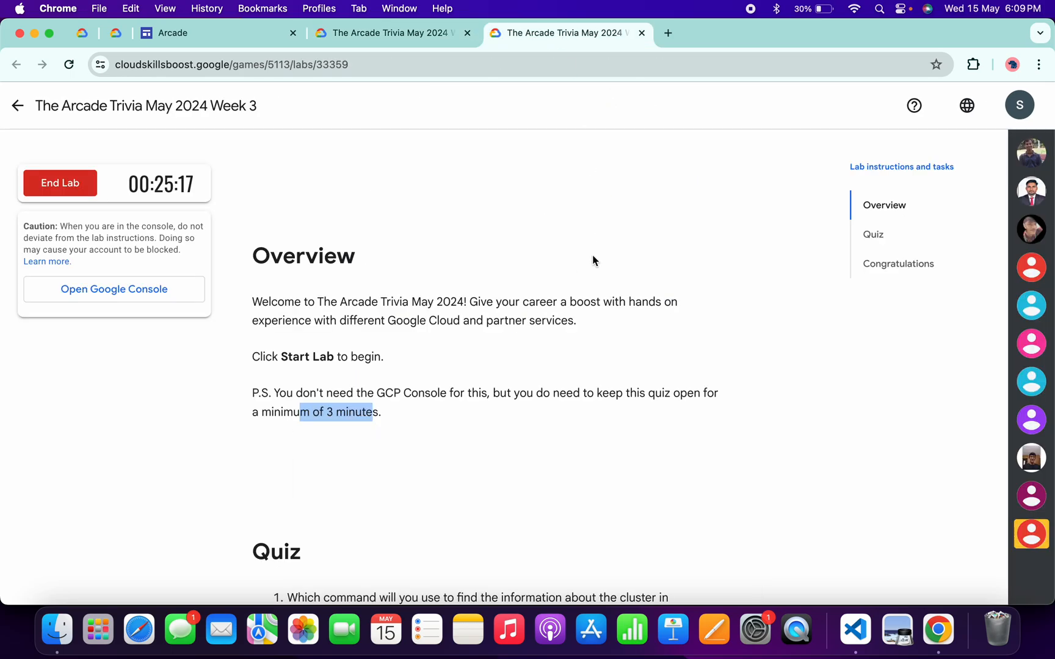